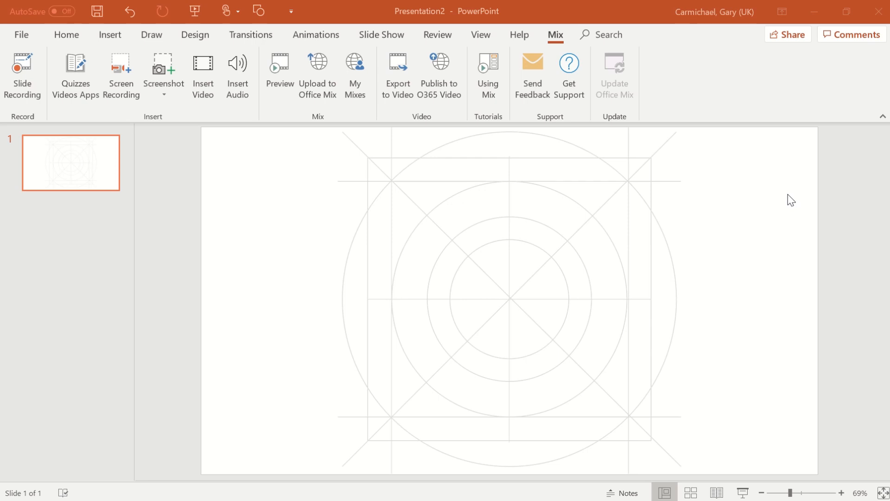
mouse_move(471, 188)
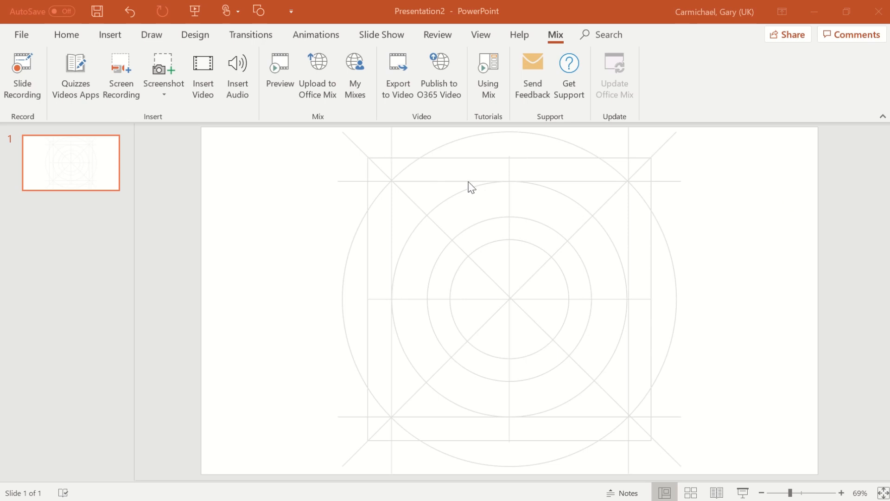
mouse_move(489, 164)
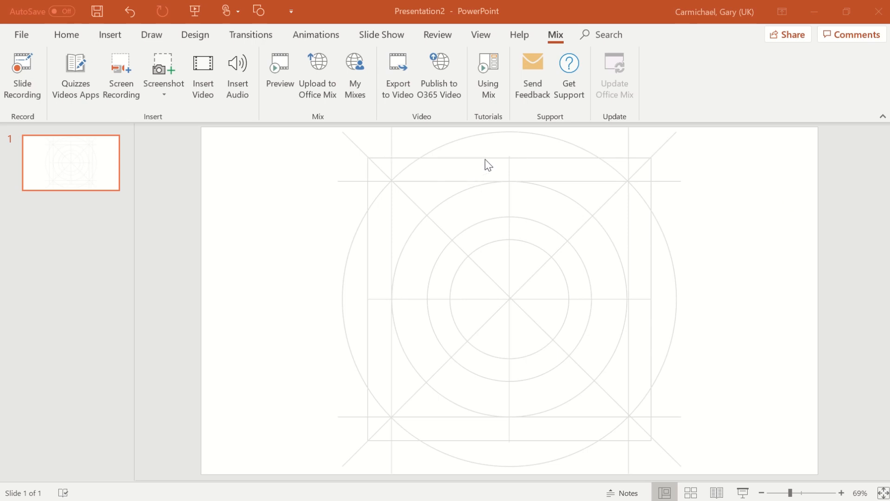
mouse_move(362, 161)
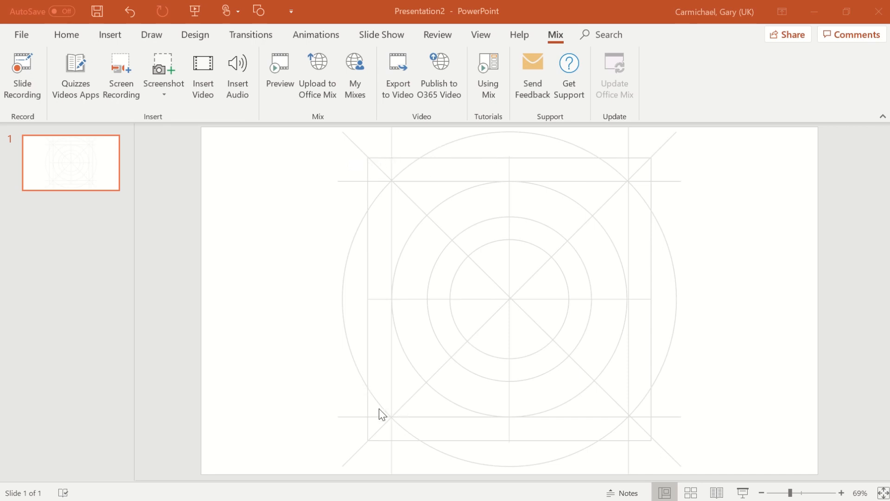
mouse_move(421, 289)
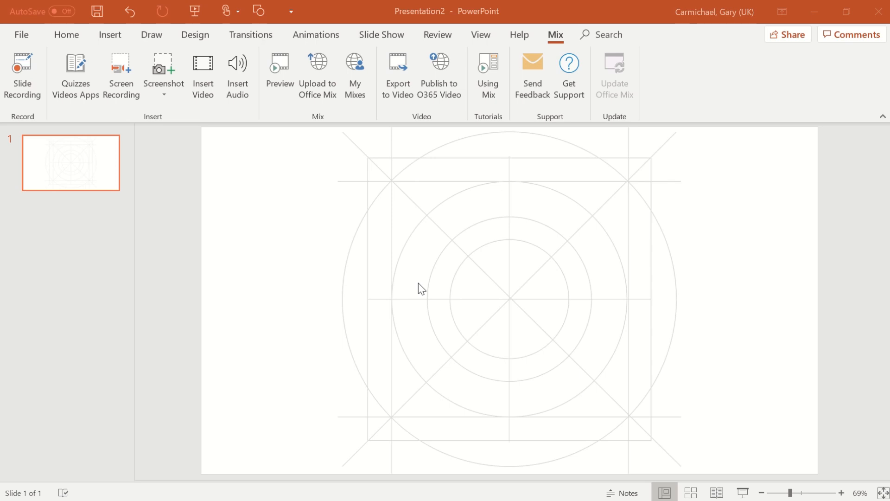
mouse_move(96, 73)
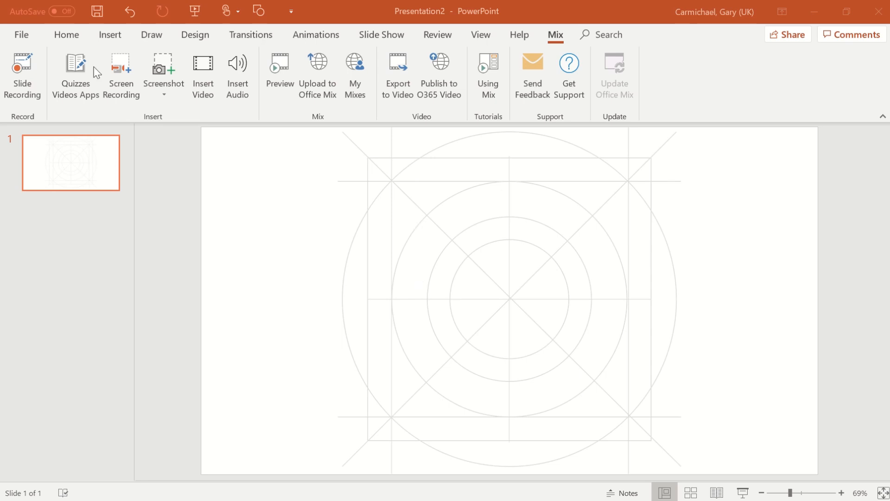
mouse_move(539, 256)
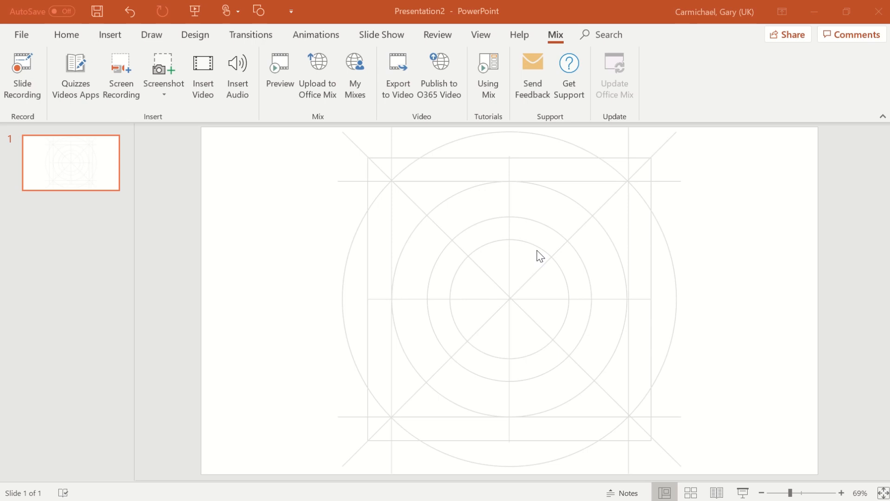
mouse_move(390, 171)
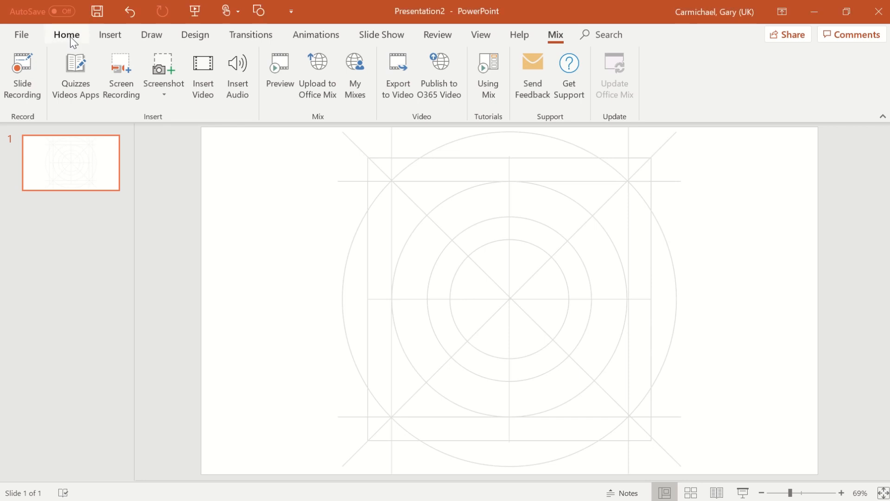
Draw a blue Rounded Rectangle over the guide grid's square, with more rounded corners
left_click(66, 35)
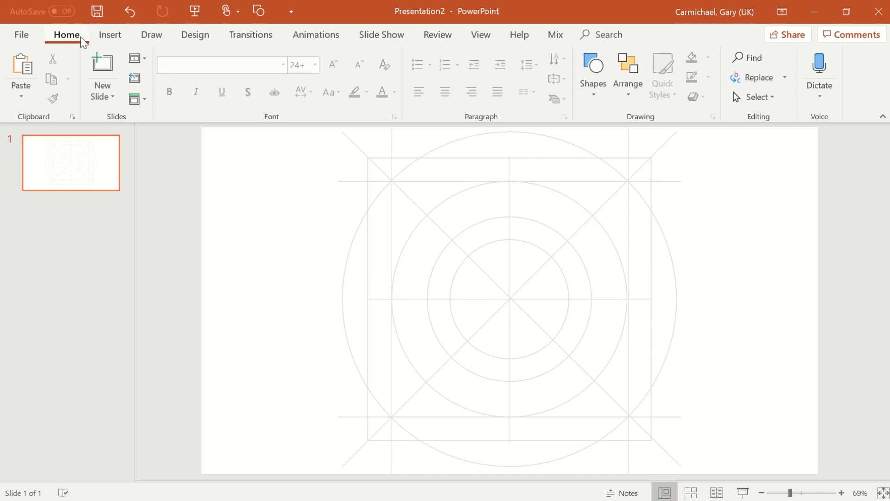
left_click(110, 34)
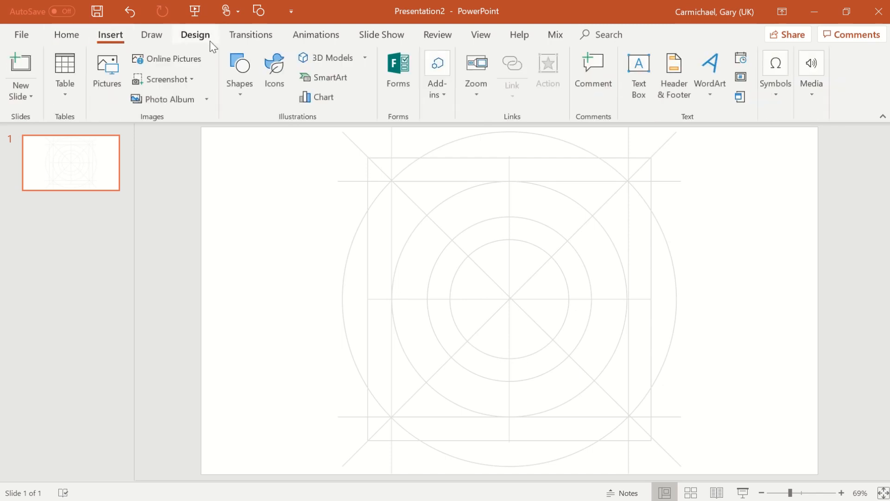
left_click(239, 71)
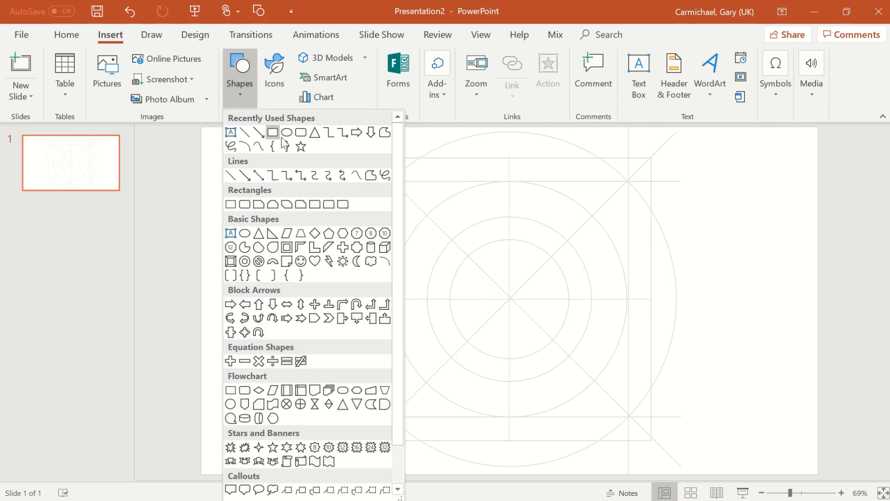
left_click(272, 133)
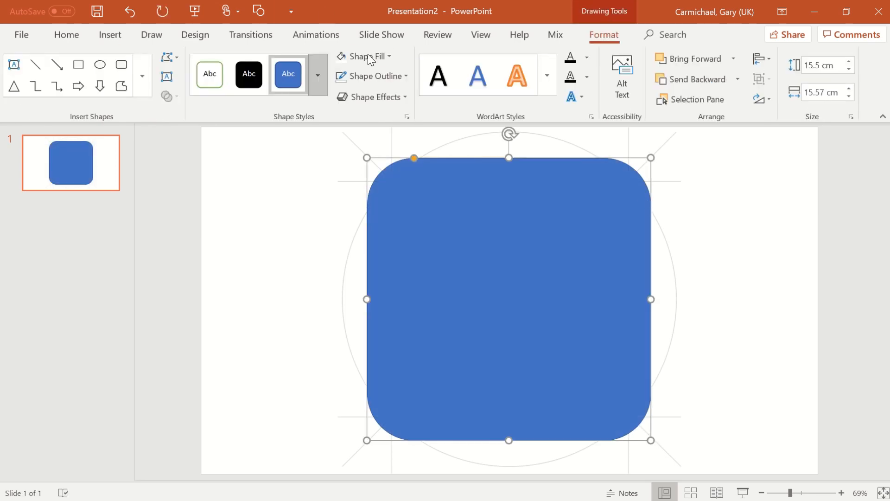
mouse_move(366, 55)
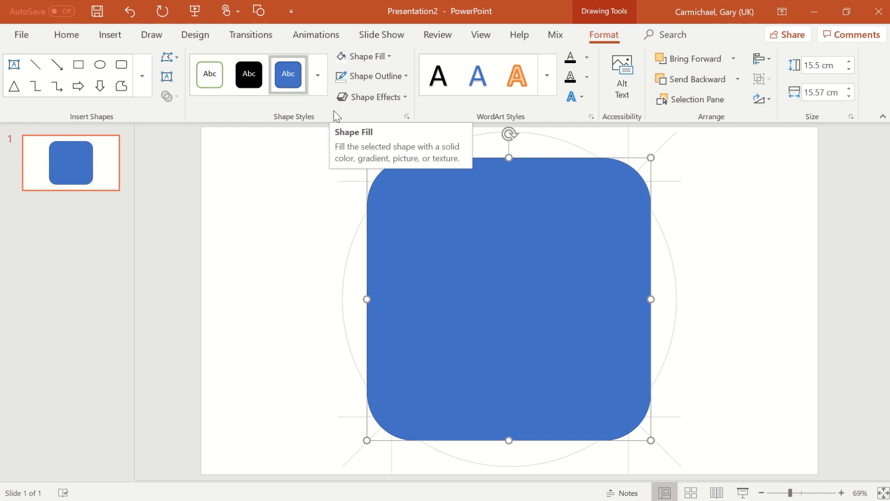
left_click(372, 76)
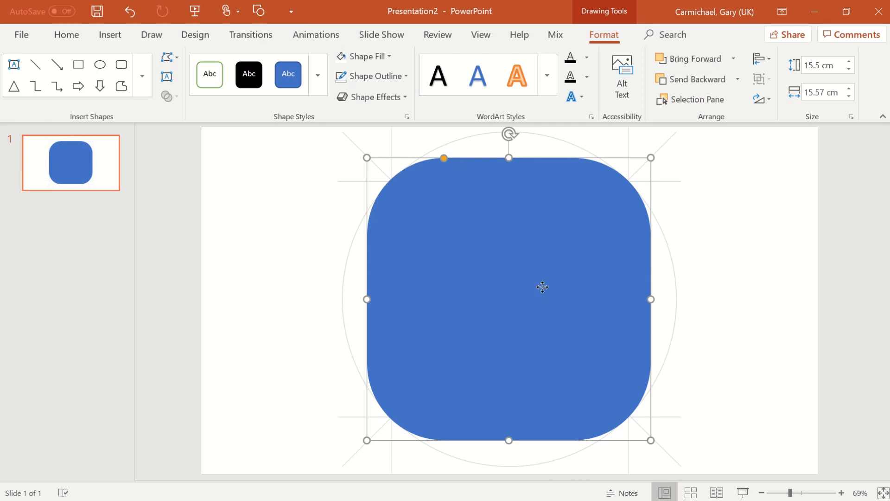
Send the blue rounded square behind the guide grid, then browse the phone and camera example slides
right_click(542, 287)
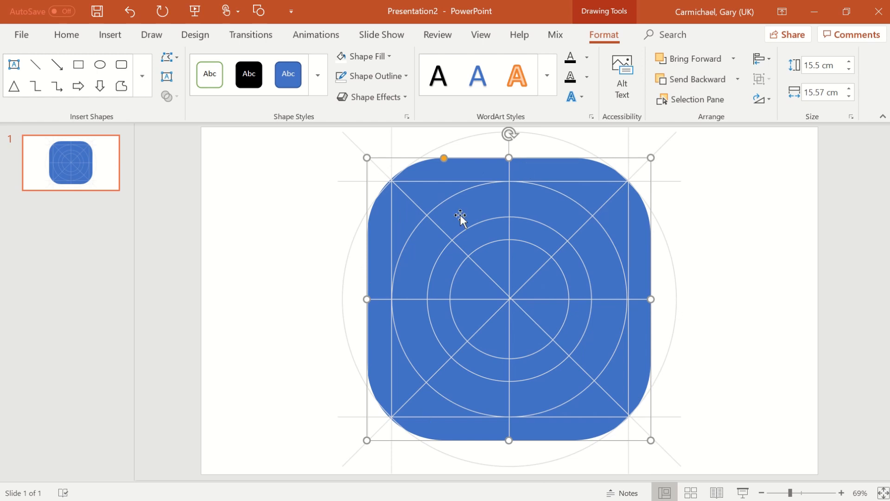
mouse_move(652, 260)
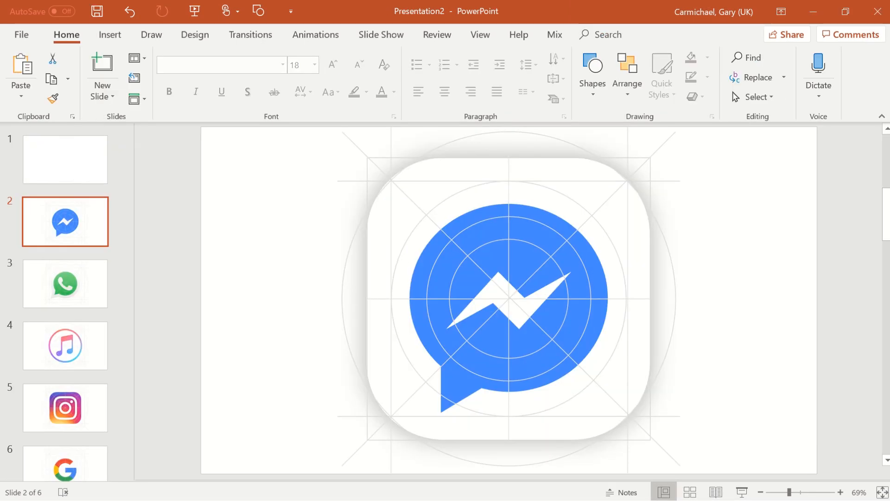
left_click(65, 283)
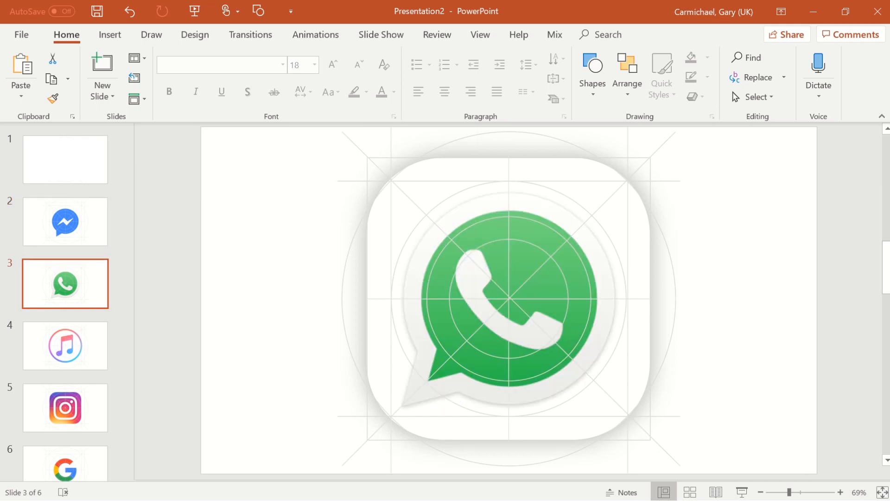
left_click(65, 344)
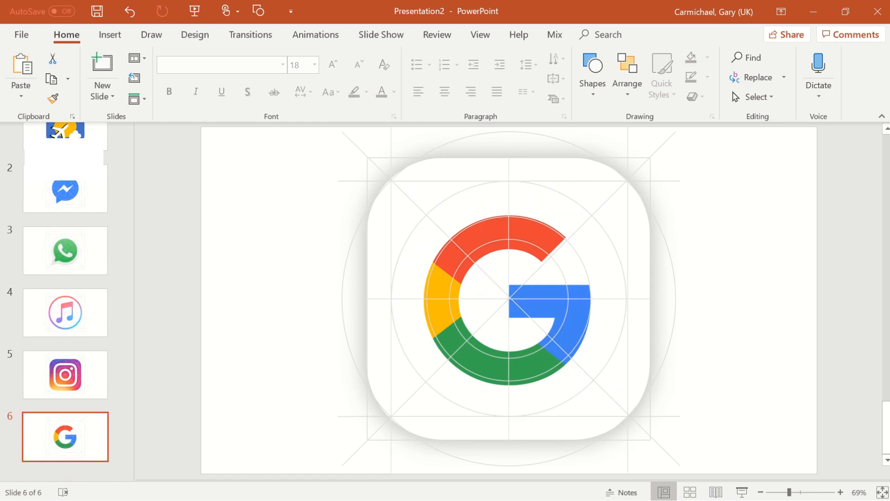
left_click(65, 374)
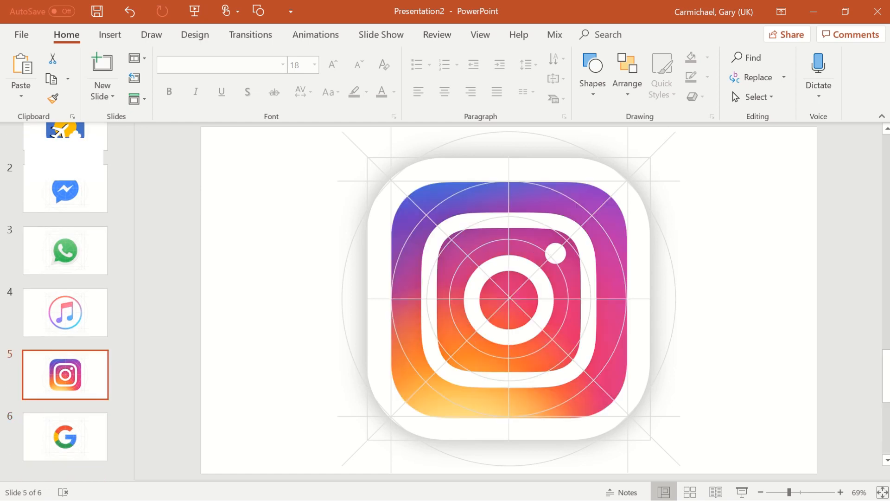
left_click(65, 189)
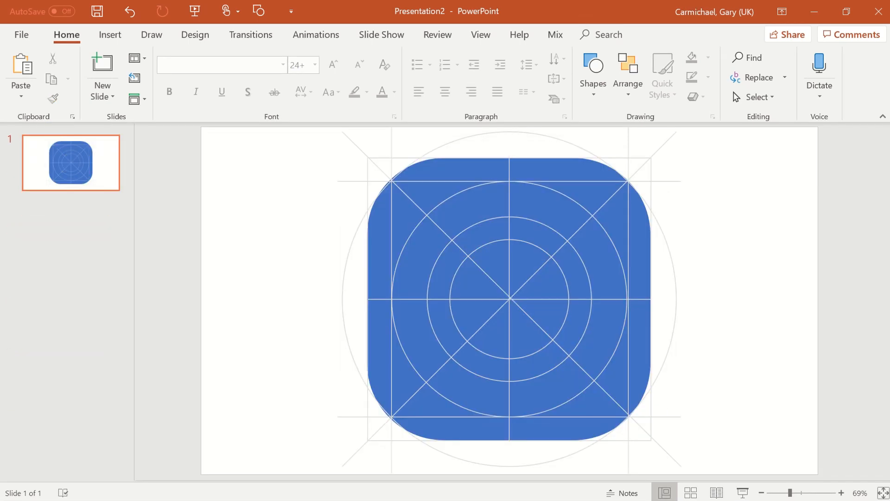
mouse_move(694, 98)
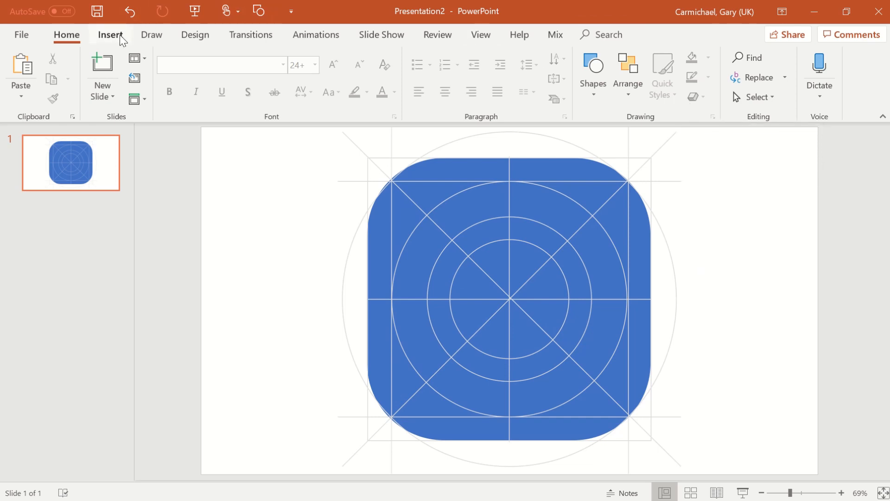
Fill the small inner circle at the square's centre with yellow, then deselect it
left_click(111, 35)
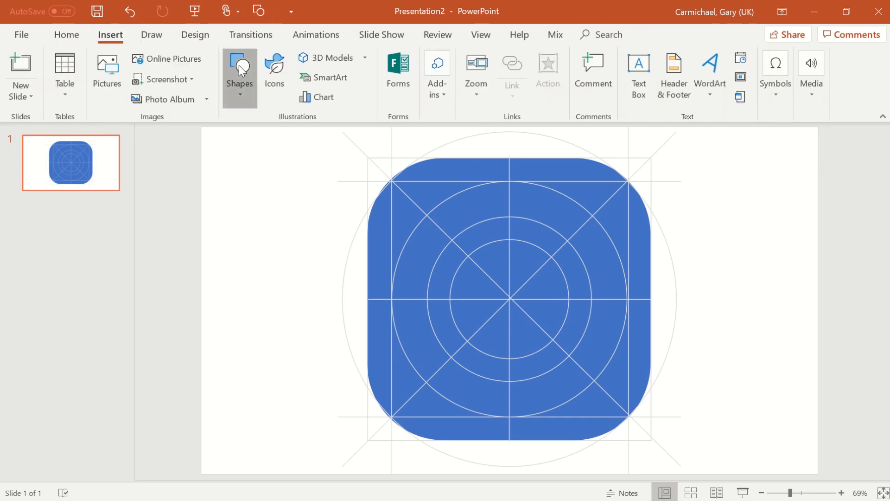
left_click(239, 73)
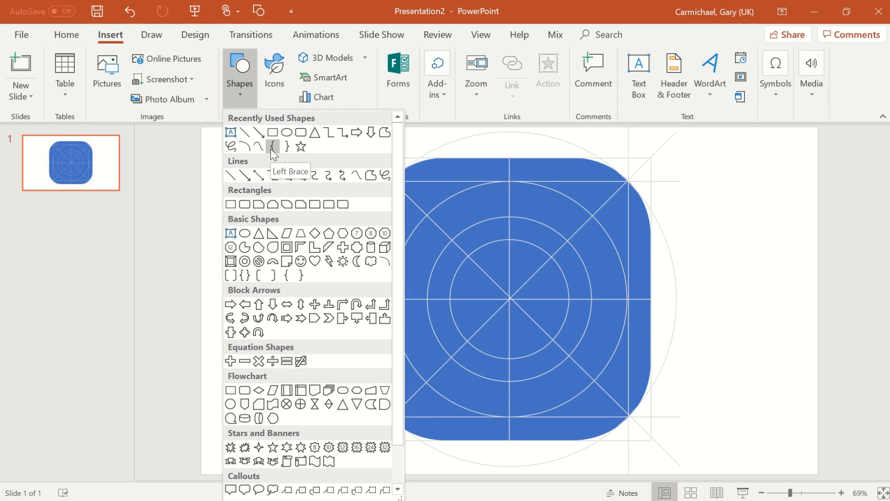
mouse_move(288, 132)
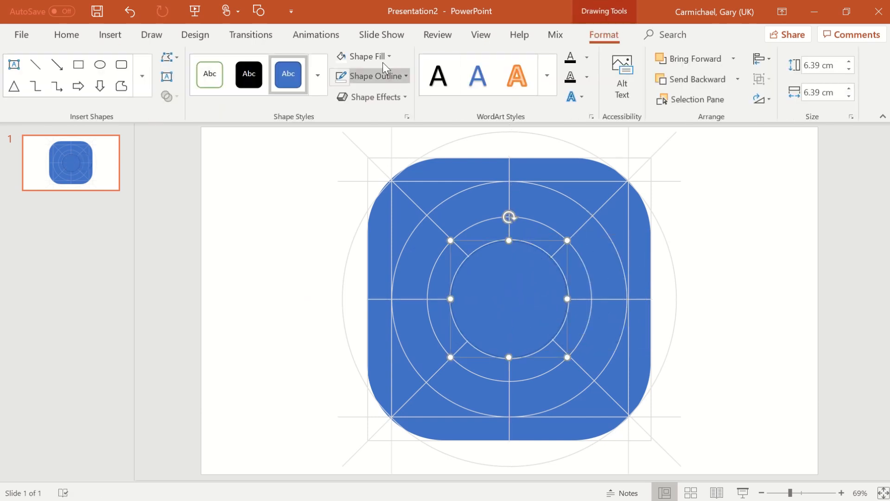
left_click(366, 56)
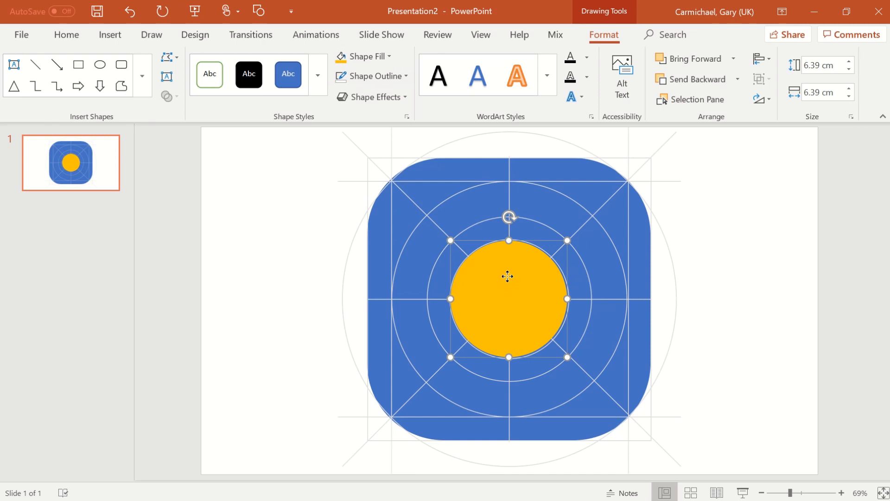
mouse_move(832, 238)
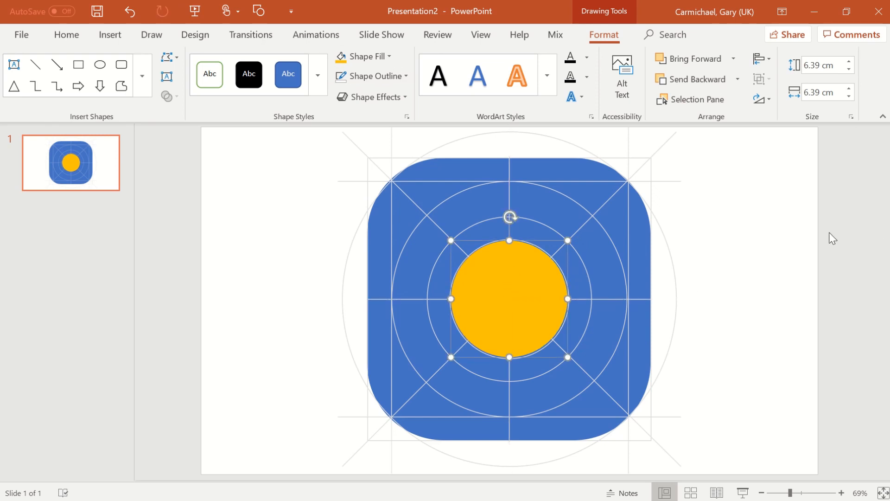
right_click(509, 217)
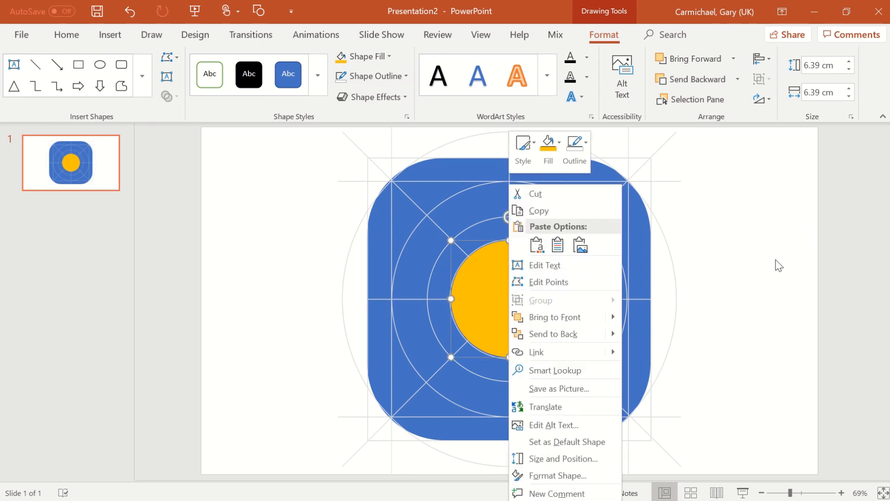
left_click(710, 249)
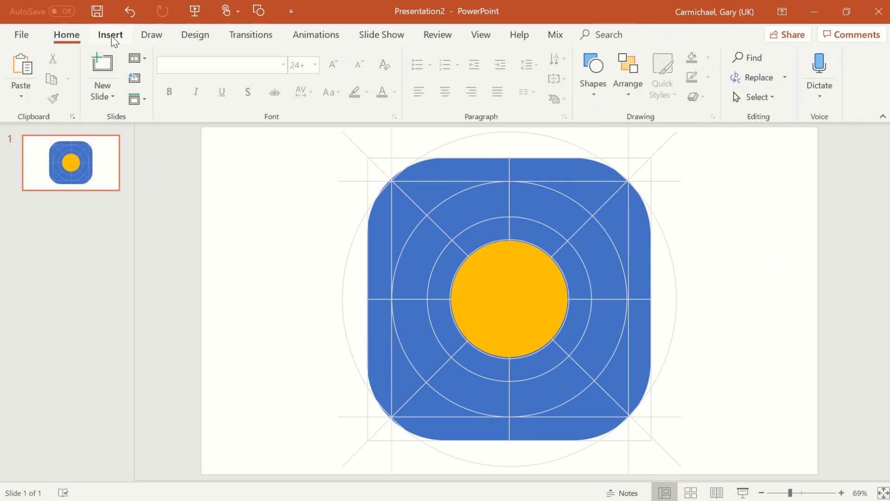
Insert the airplane icon from the Vehicles icon category
left_click(111, 34)
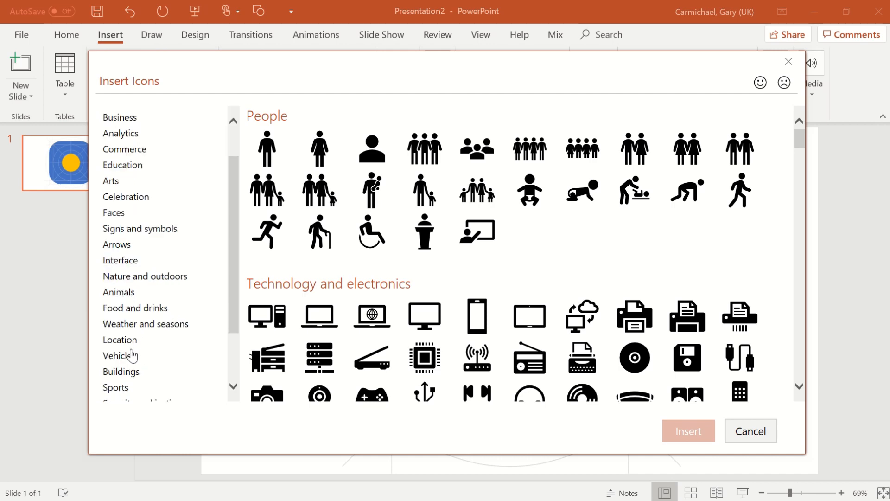
left_click(119, 354)
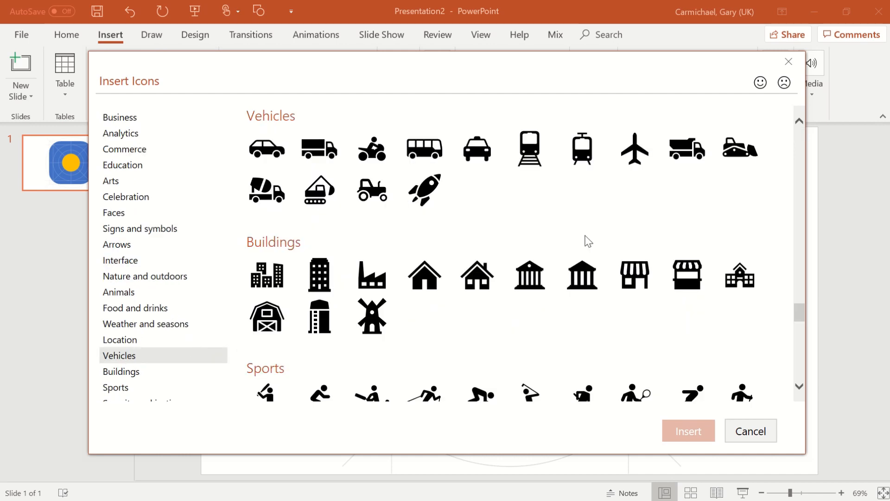
left_click(748, 430)
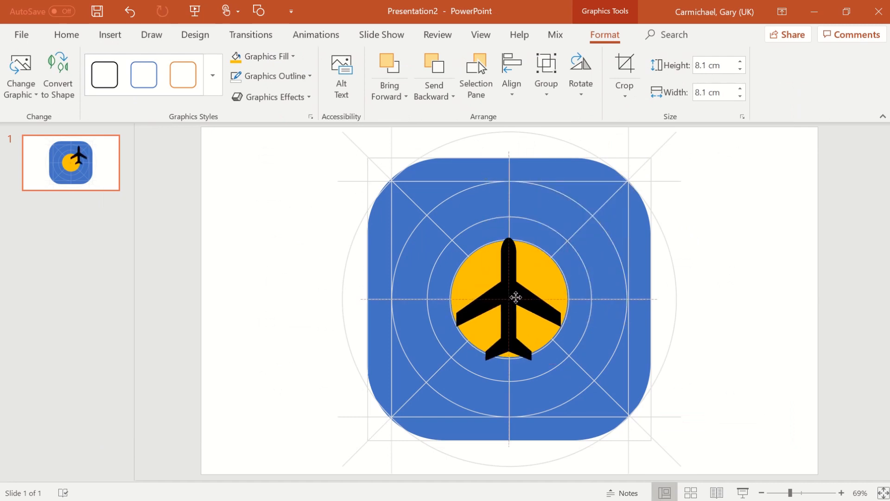
Enlarge the airplane to 10.62 cm, tilt it up-right, and nudge it down-left
left_click(509, 299)
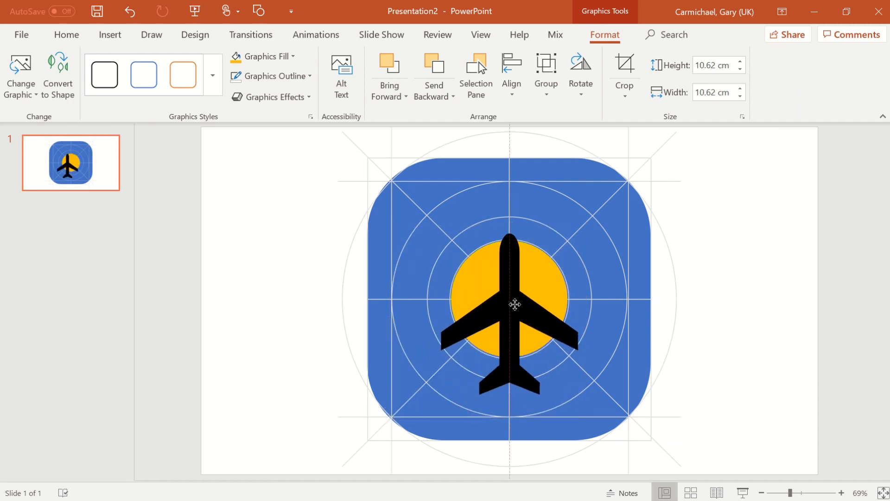
left_click(509, 295)
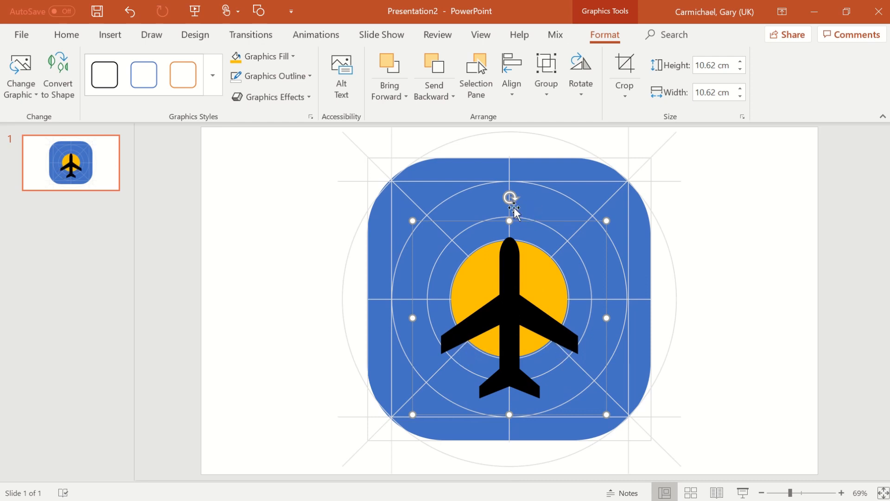
left_click_drag(509, 196, 578, 220)
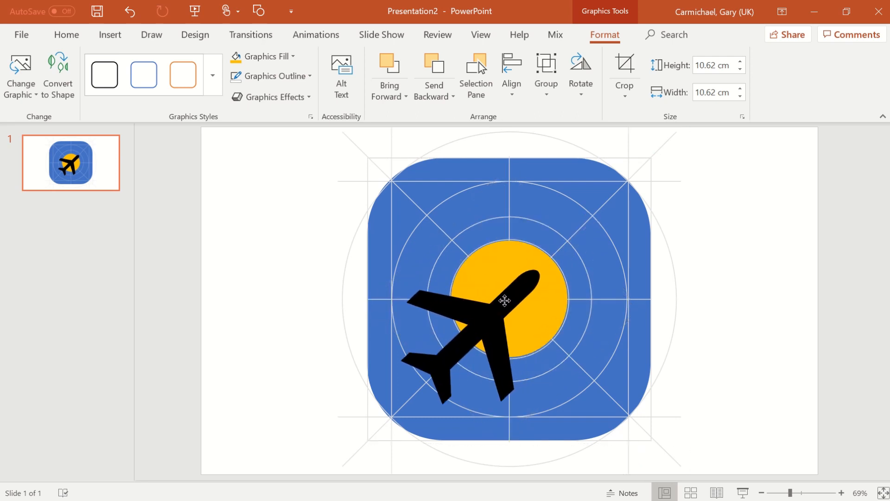
left_click_drag(504, 301, 495, 313)
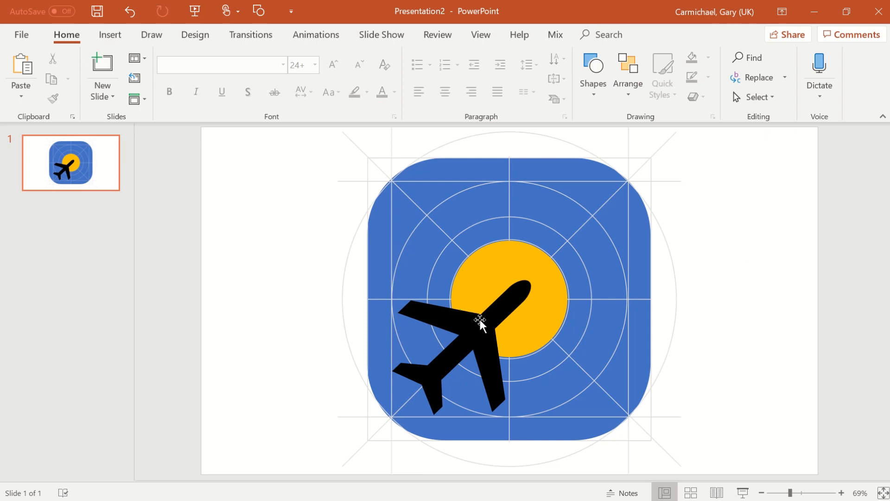
mouse_move(571, 175)
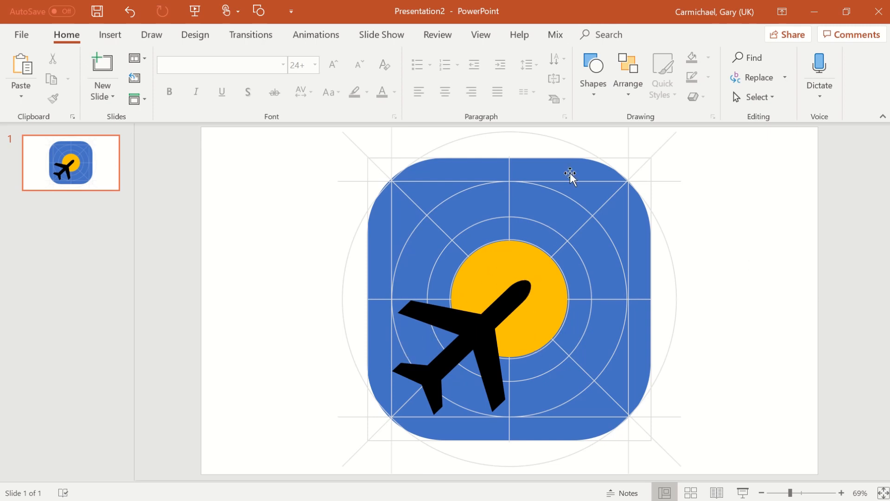
Select the guide grid picture and paste, dropping a green chat-phone logo over the sun
left_click(570, 176)
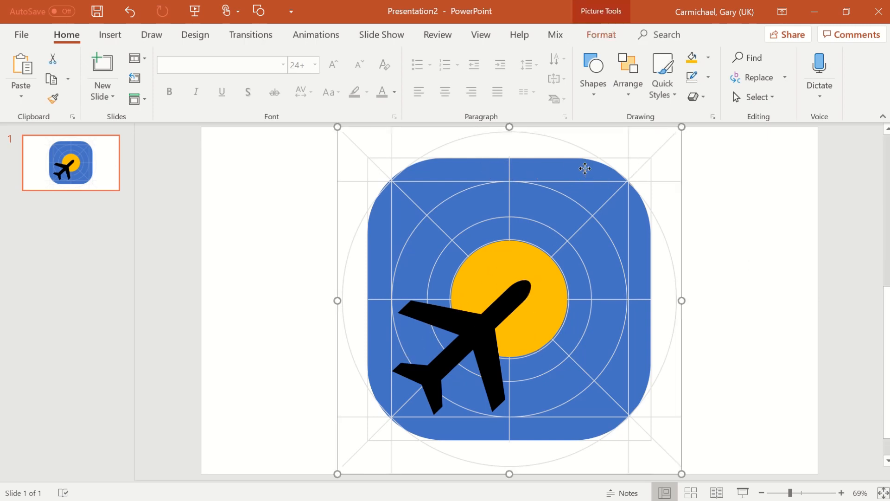
left_click(466, 340)
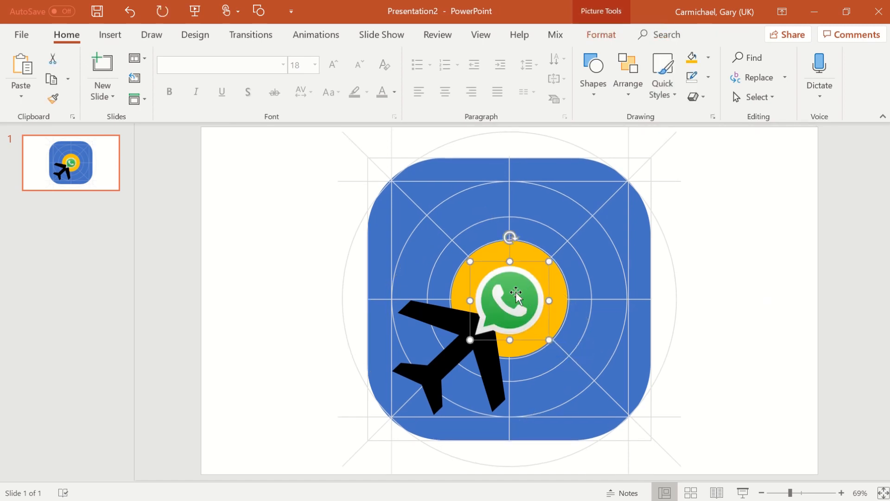
Delete the stray green logo, then select the guide grid picture and cut it
key("delete")
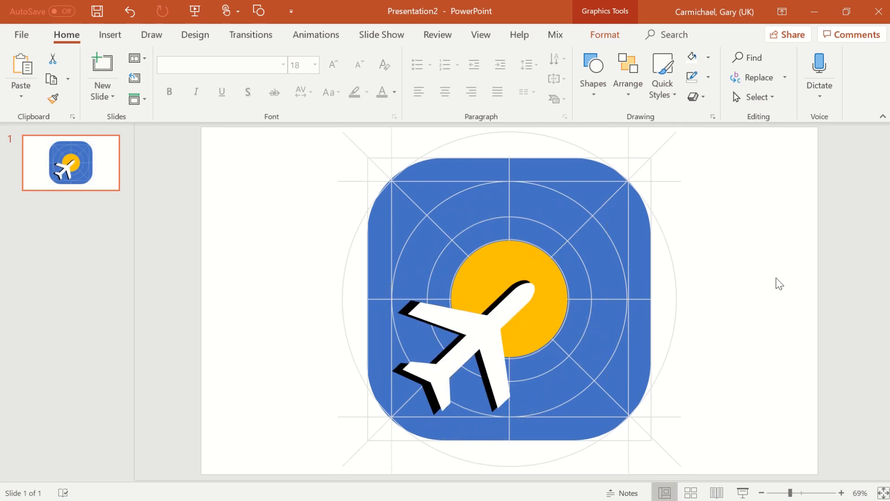
left_click(508, 300)
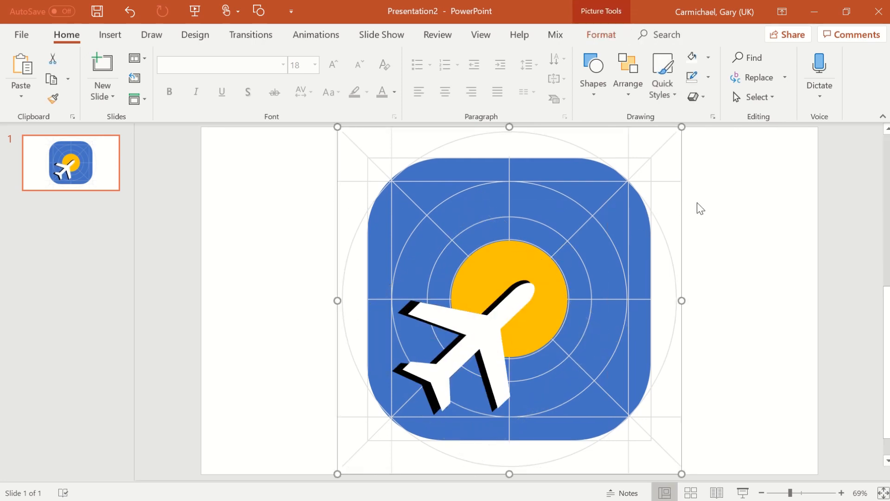
left_click(700, 208)
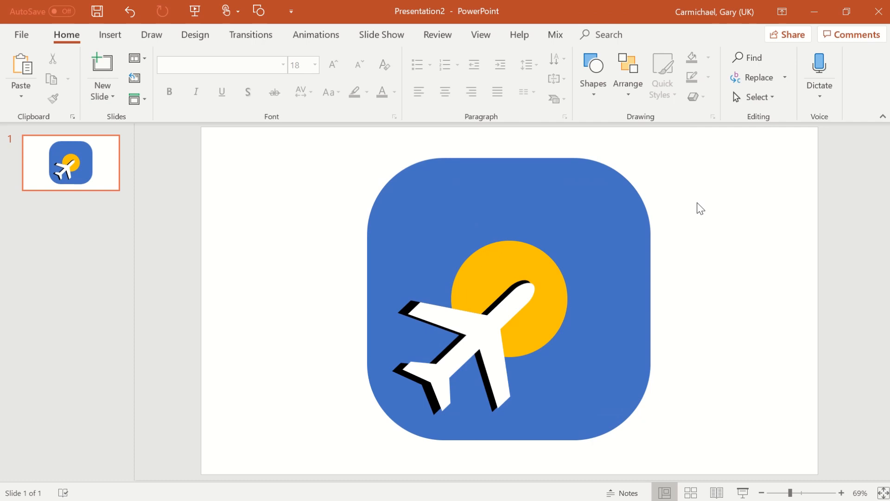
Paste the guide grid back and enlarge the yellow sun to fill the second ring
left_click(508, 301)
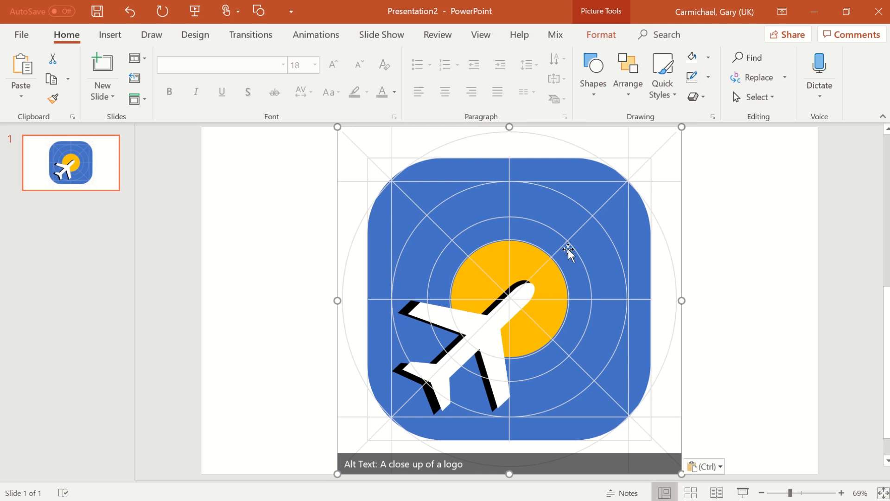
right_click(569, 251)
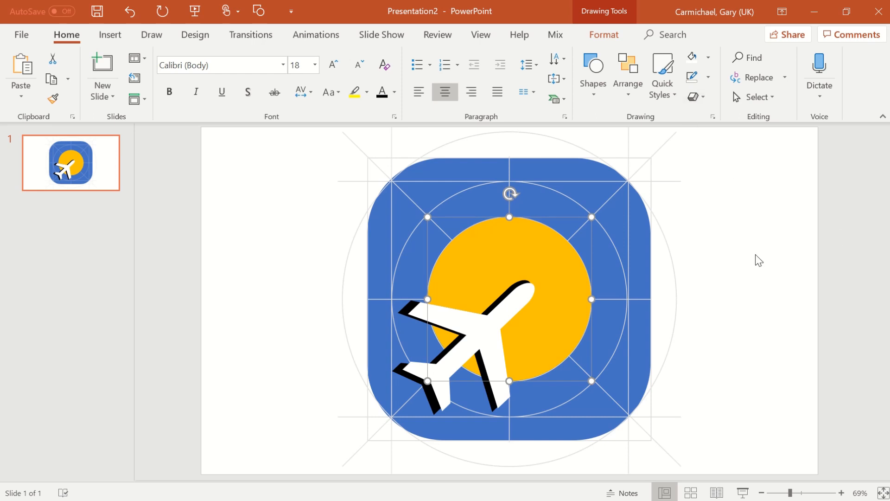
left_click(427, 232)
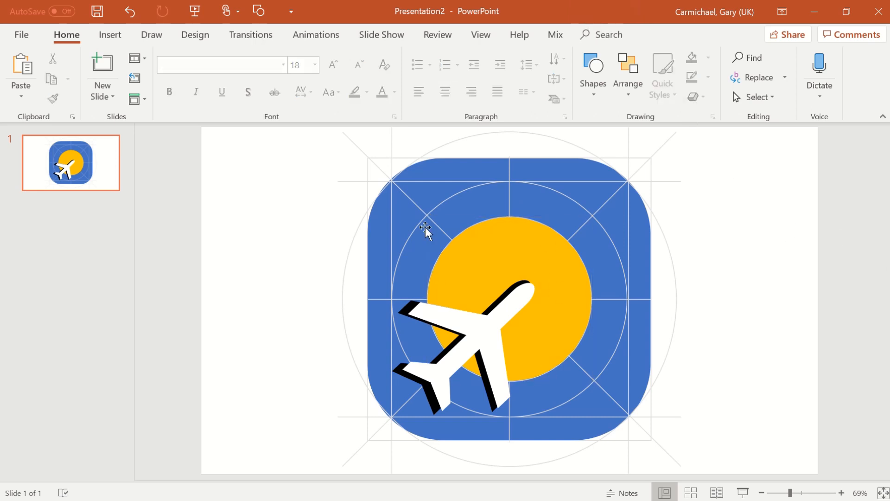
Copy the sun into a smaller white circle and duplicate it up-right at the sun's lower right
left_click(110, 35)
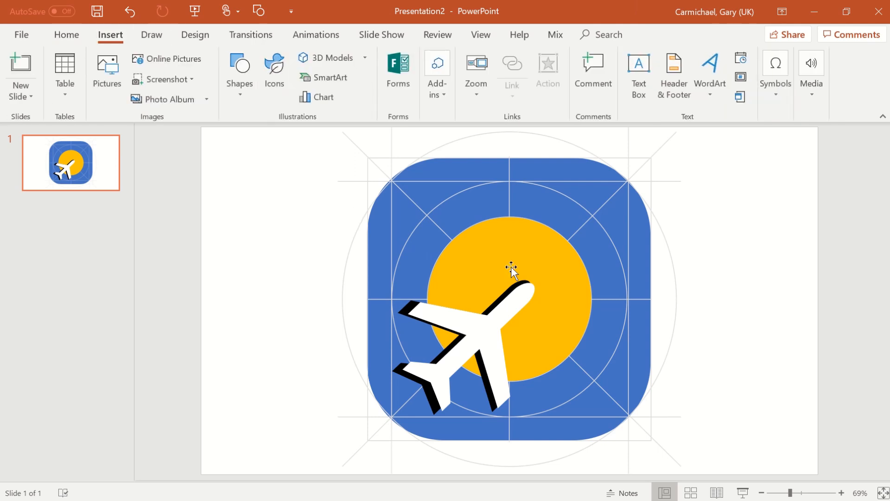
left_click(511, 268)
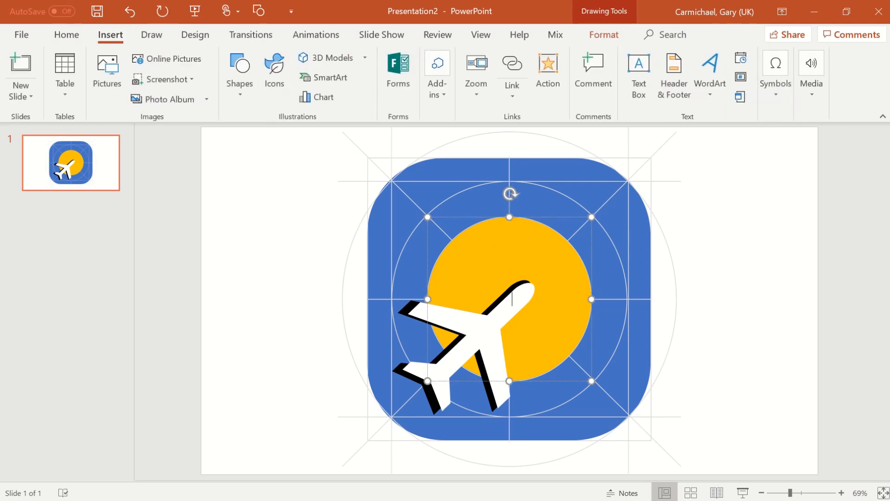
mouse_move(537, 253)
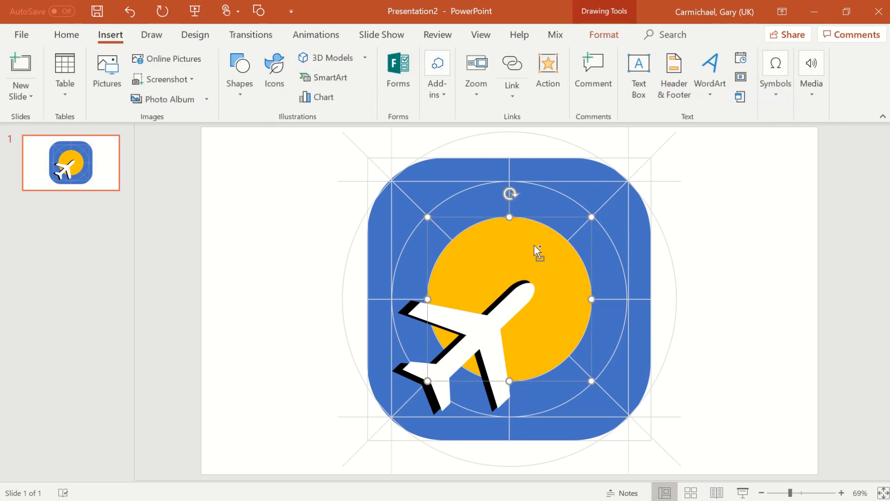
left_click_drag(509, 193, 562, 259)
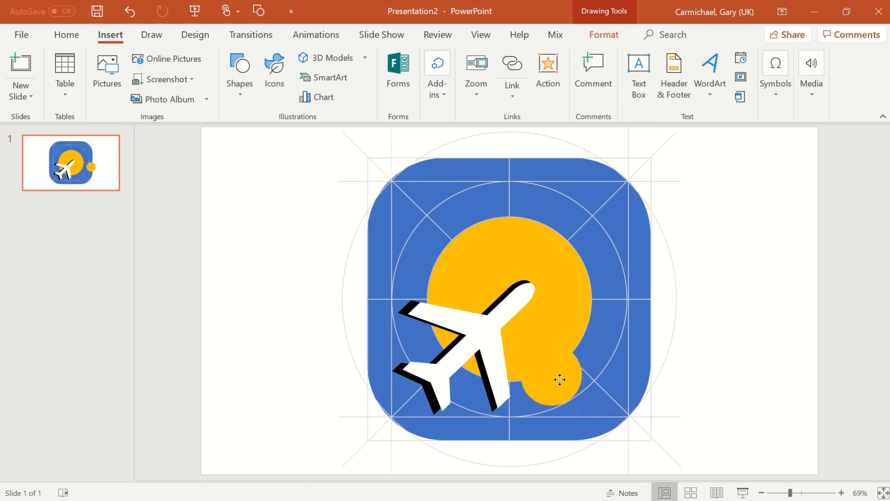
left_click(561, 379)
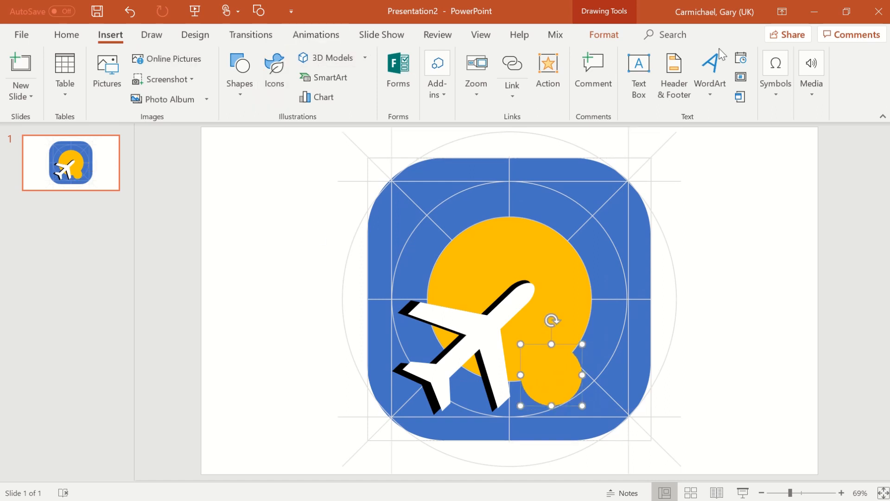
left_click(66, 35)
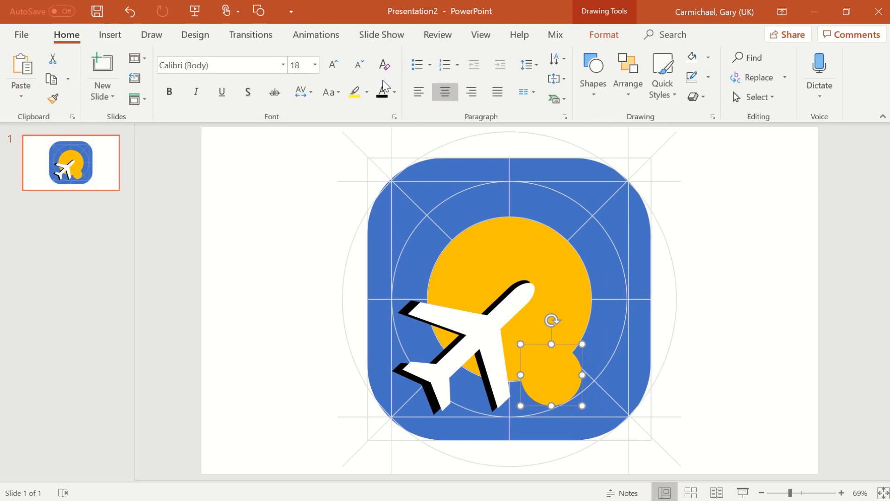
mouse_move(661, 77)
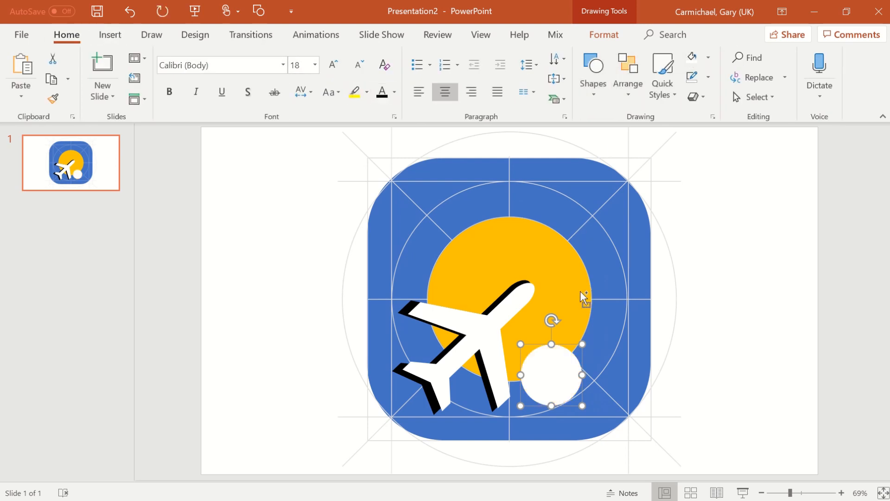
left_click_drag(550, 374, 590, 351)
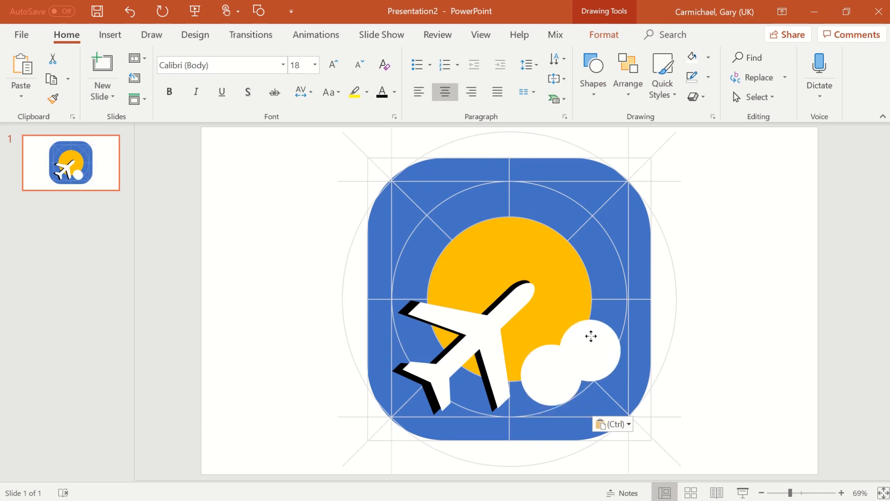
Add more white circle copies to make a four-circle cloud, then start selecting them all
left_click(590, 349)
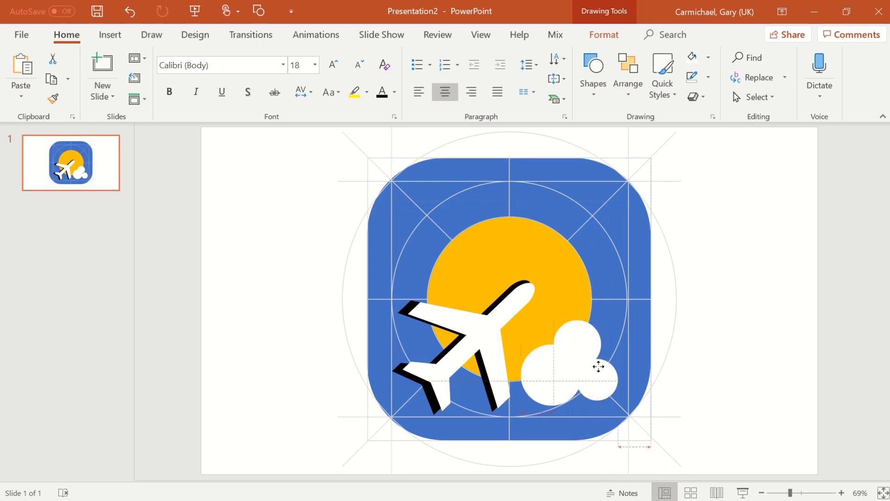
left_click(599, 375)
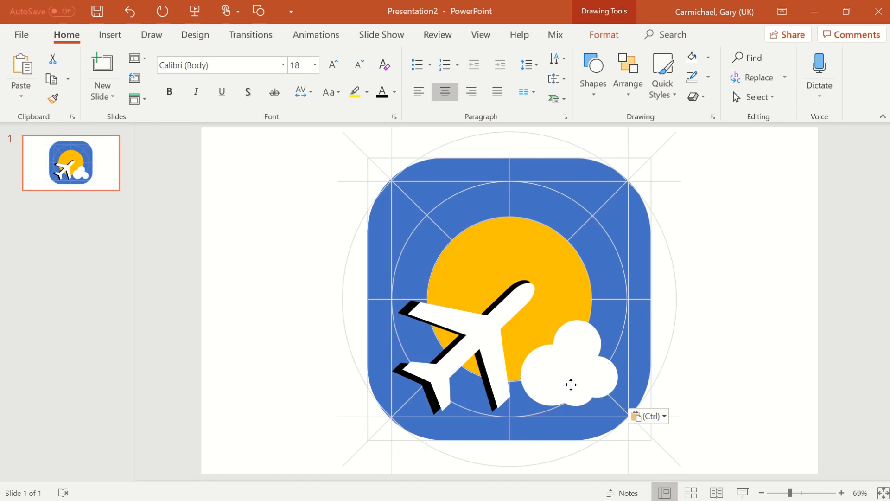
left_click(571, 384)
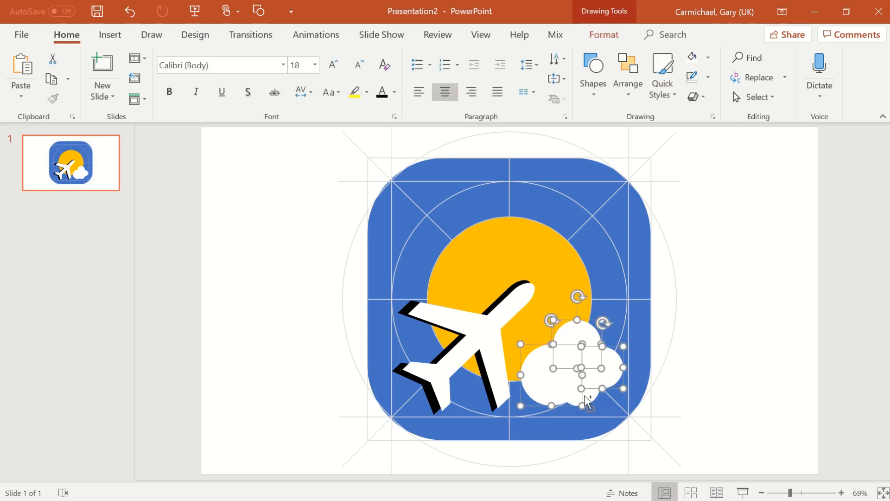
Group the white cloud circles and position the cloud over the sun's lower right edge
right_click(587, 403)
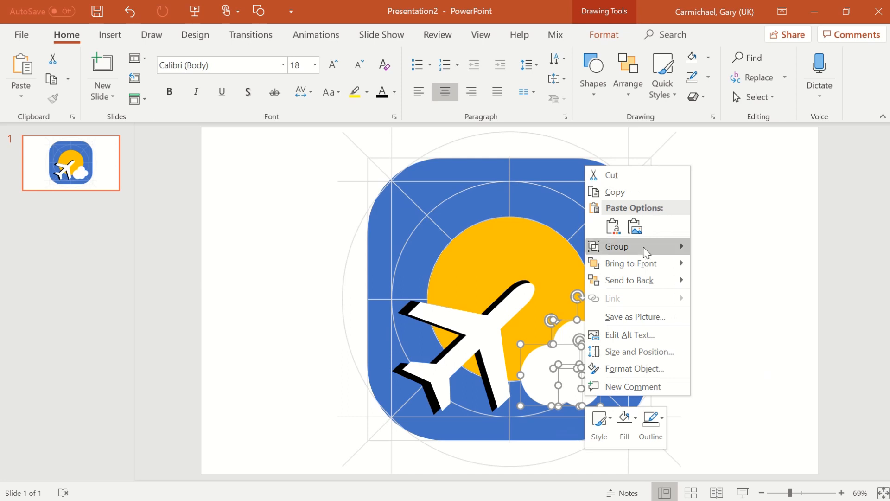
left_click(616, 246)
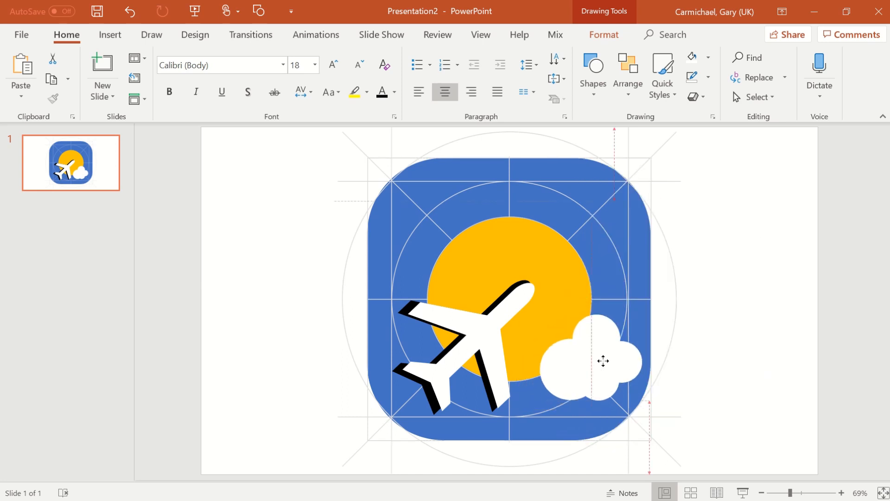
left_click_drag(604, 361, 604, 375)
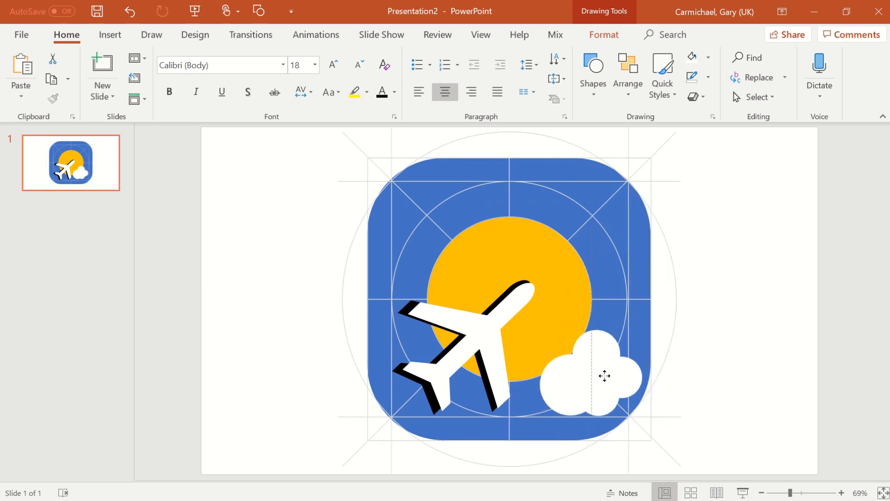
left_click_drag(605, 375, 597, 380)
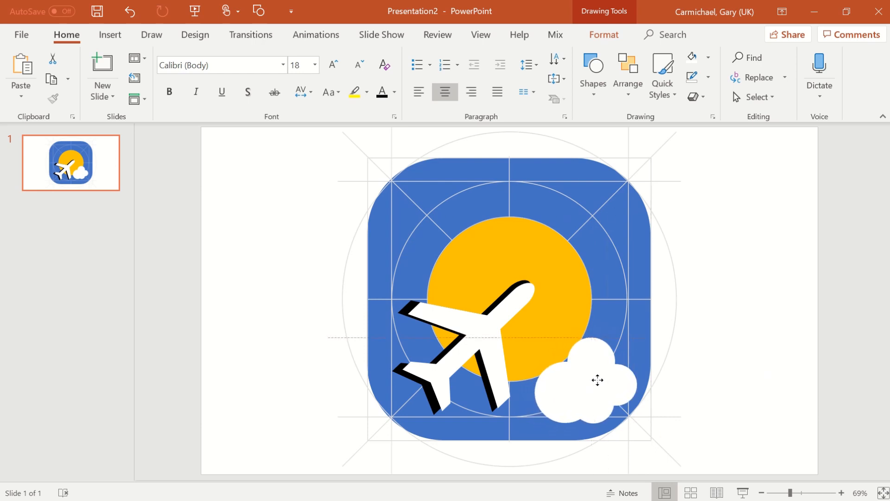
left_click_drag(597, 380, 595, 367)
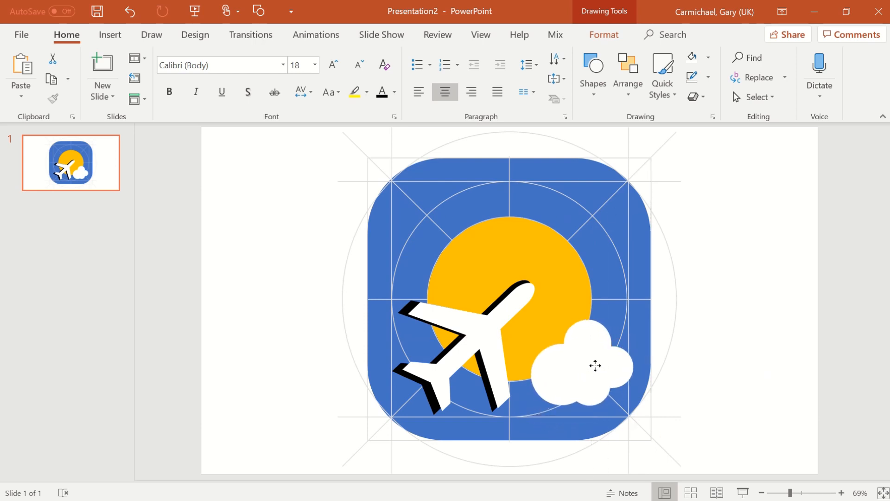
left_click_drag(594, 366, 595, 369)
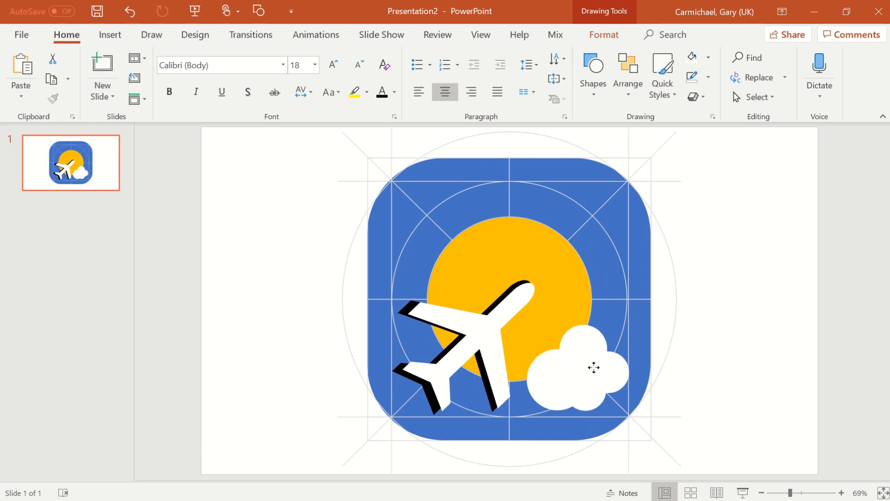
left_click(579, 363)
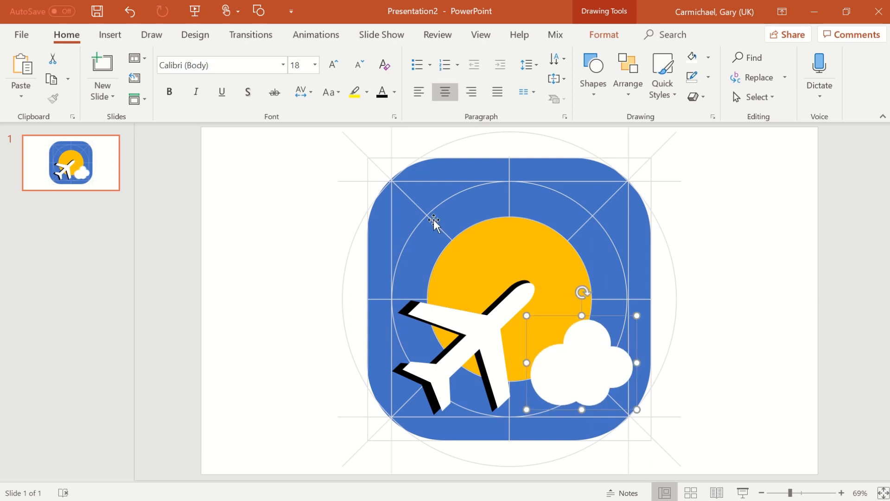
mouse_move(528, 316)
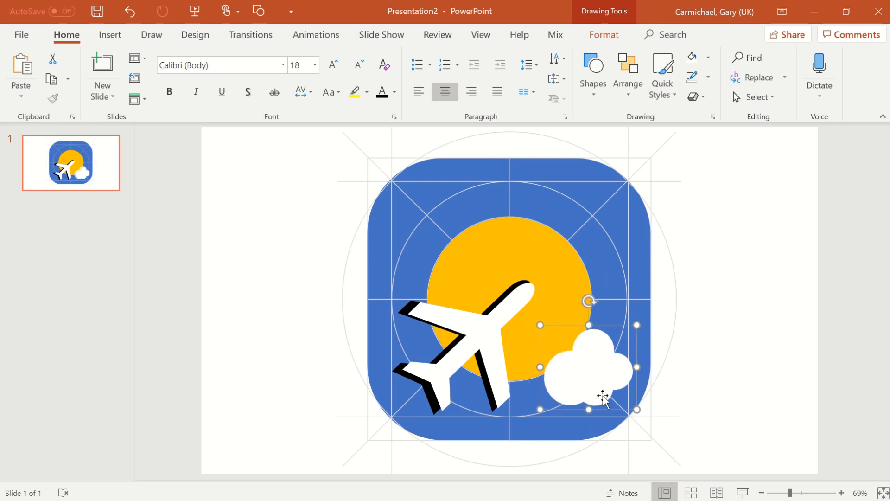
left_click(657, 338)
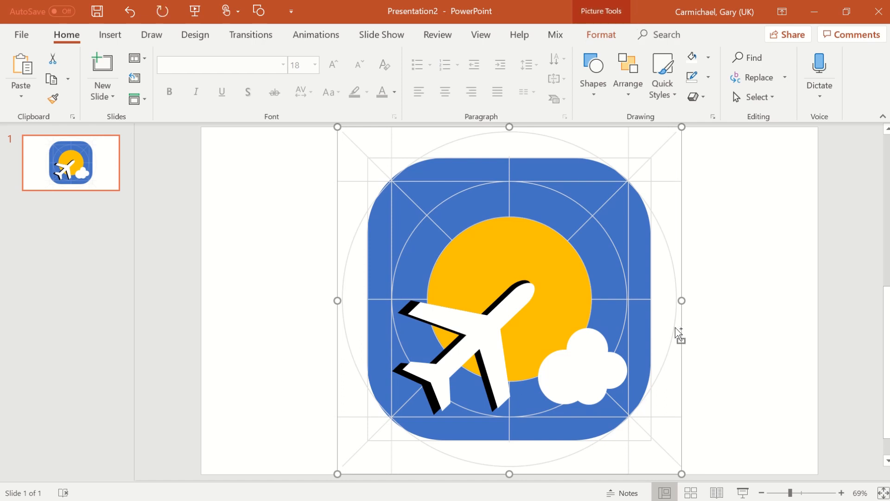
Select the guide grid picture behind the icon for deletion
left_click(678, 333)
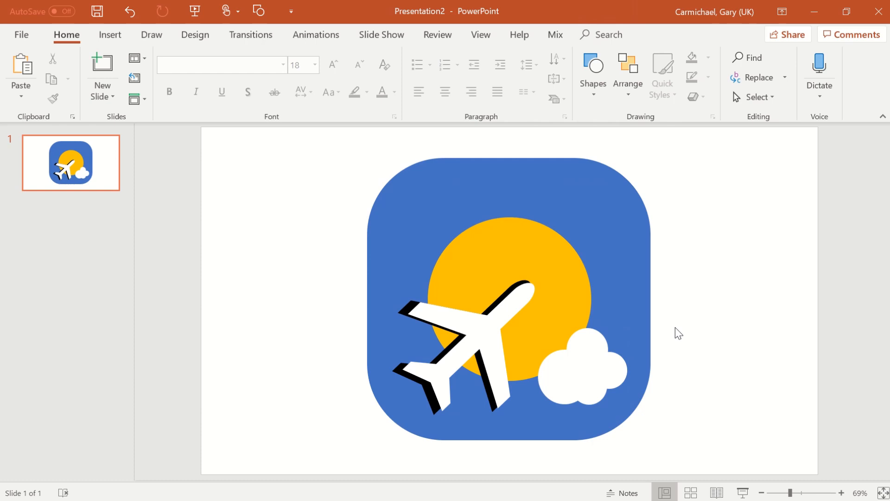
mouse_move(474, 341)
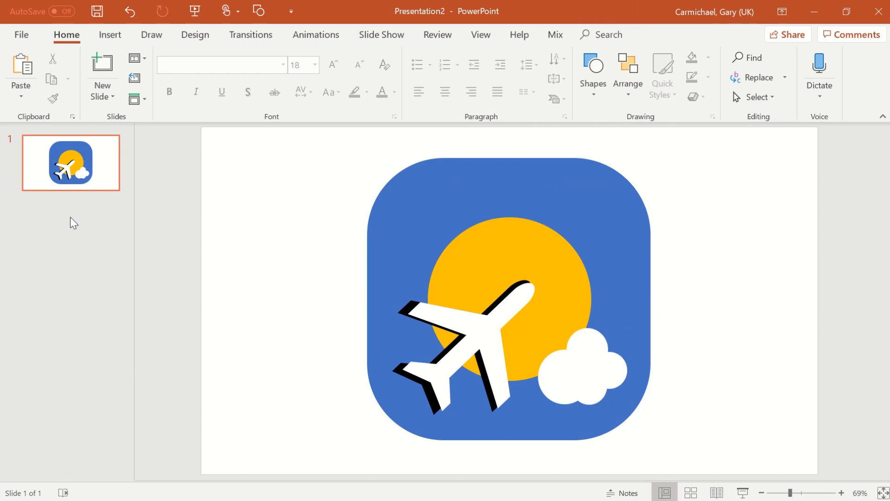
mouse_move(517, 194)
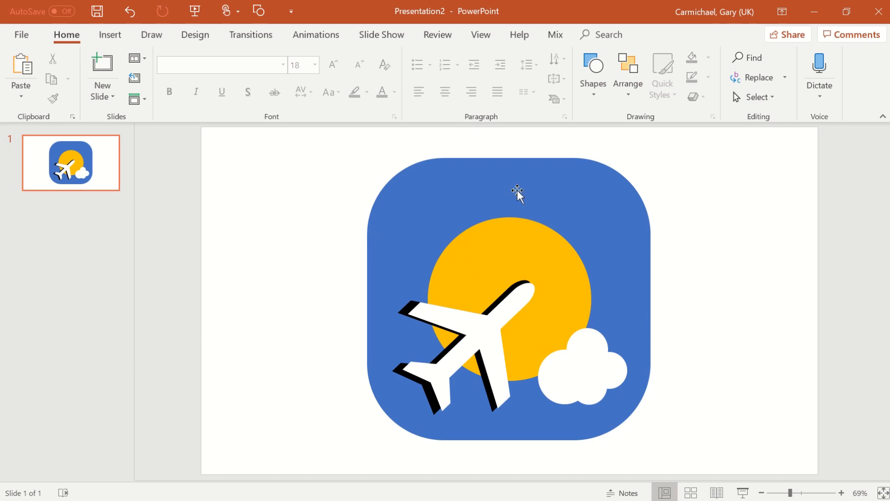